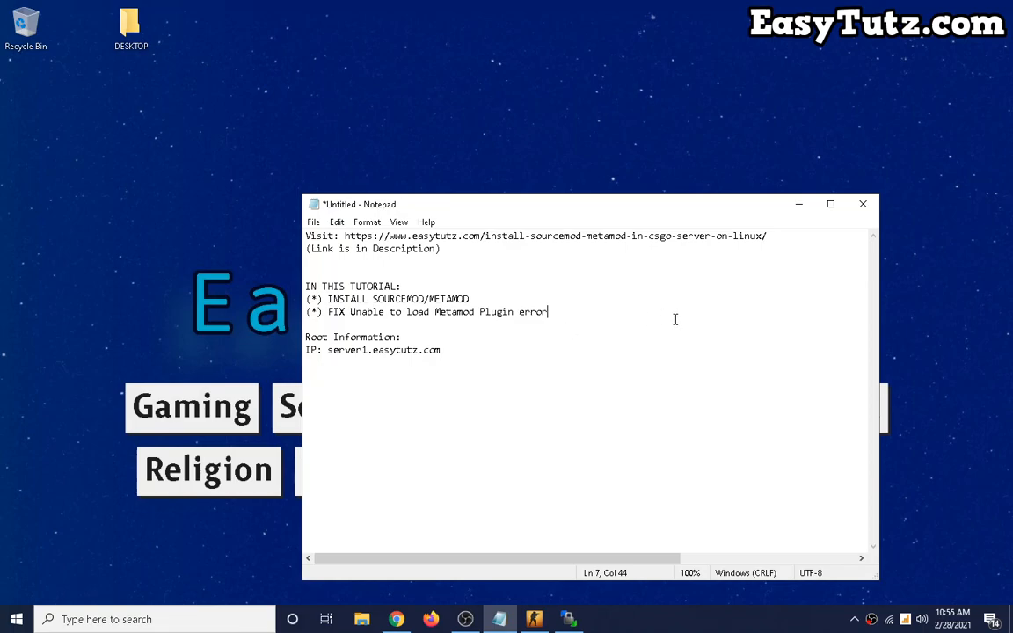
mouse_move(482, 299)
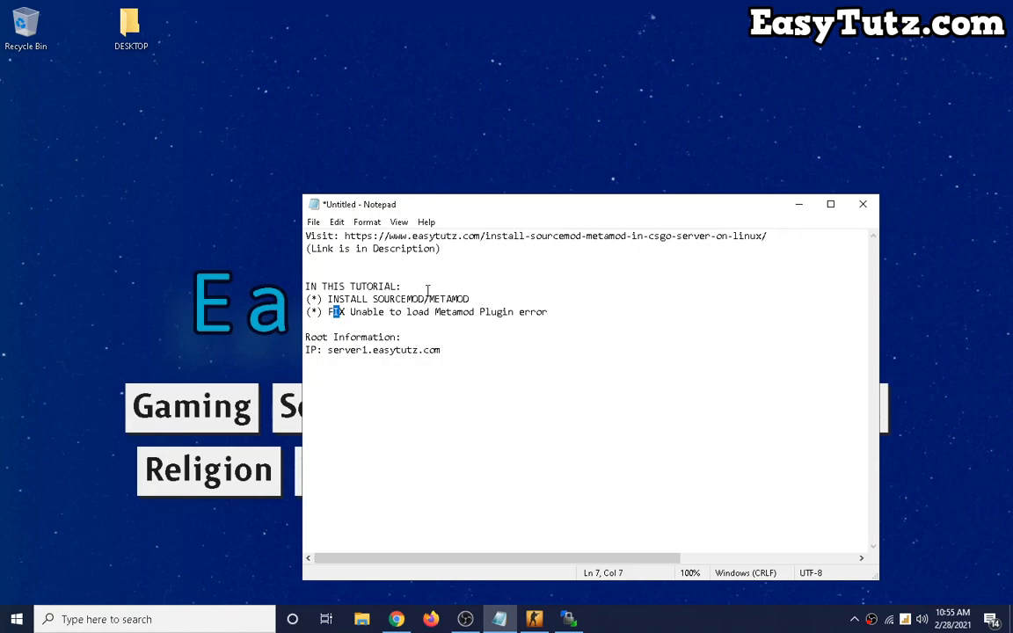
mouse_move(701, 264)
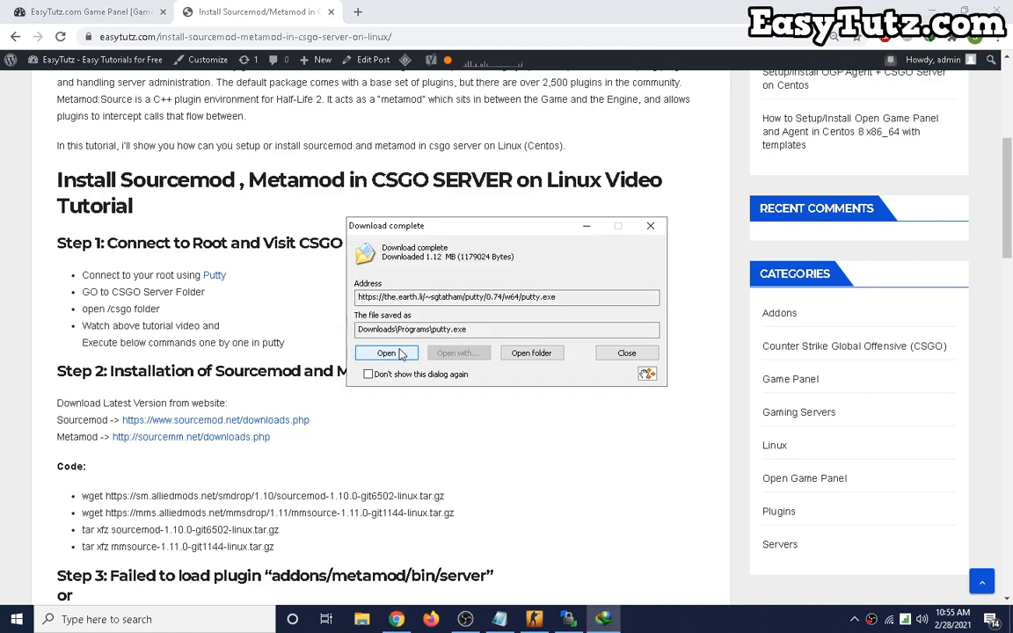
Step: Connect to the game server over SSH, accepting the host key and logging in as root
left_click(385, 352)
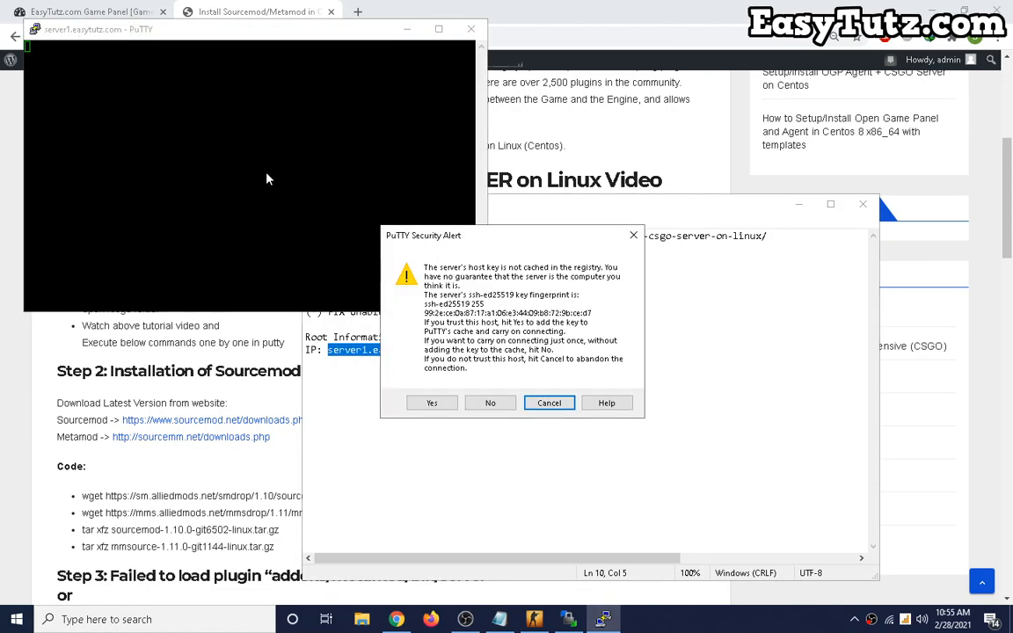
left_click(433, 403)
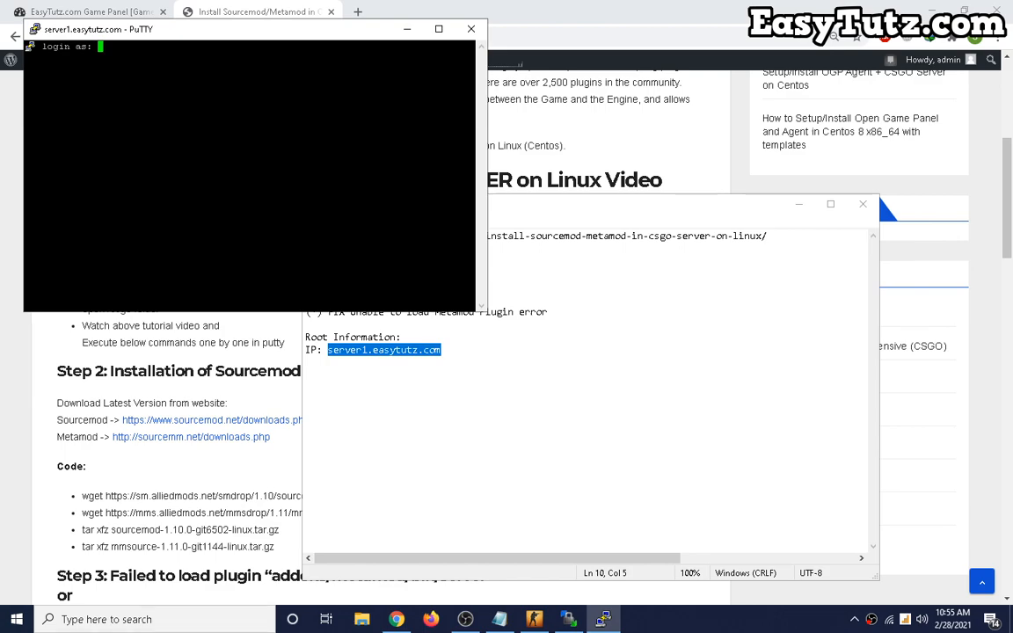
type("root")
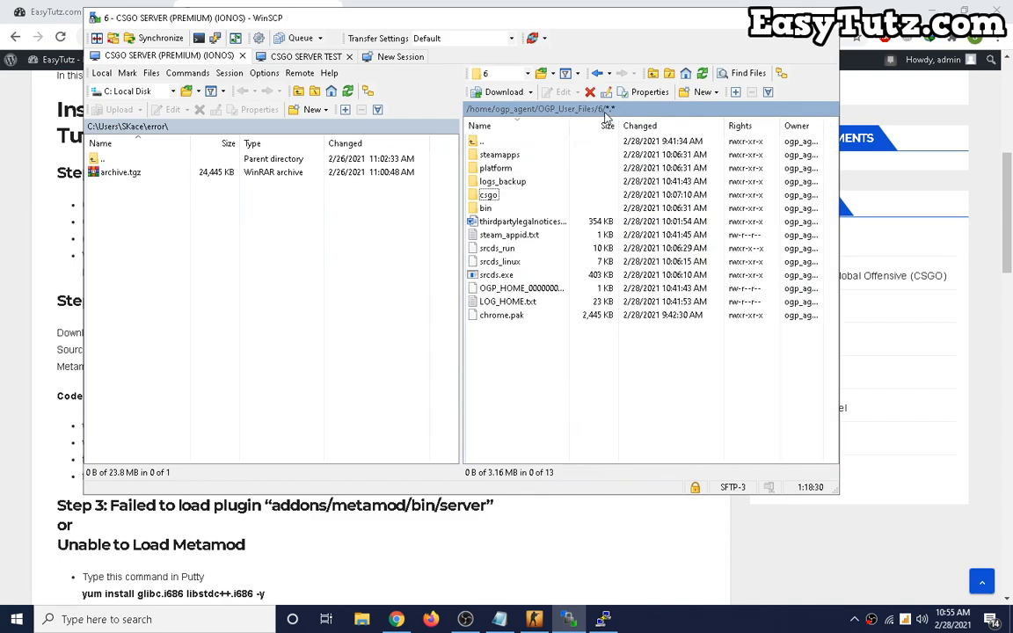
Step: Change into /home/ogp_agent/OGP_User_Files/6/csgo and fetch the Sourcemod and Metamod archives with wget
double_click(489, 194)
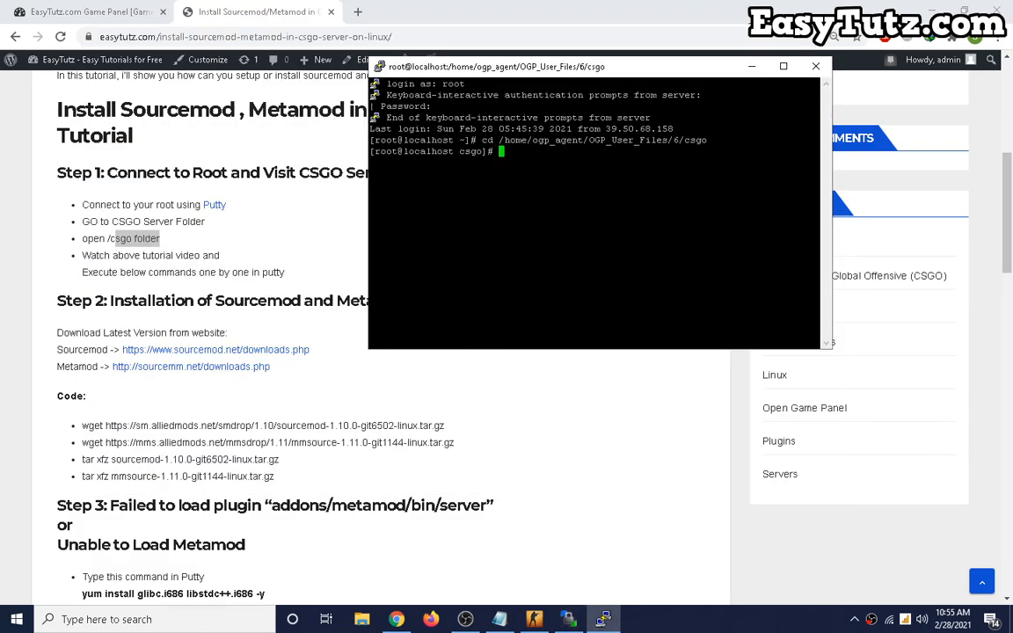
scroll("down", 3)
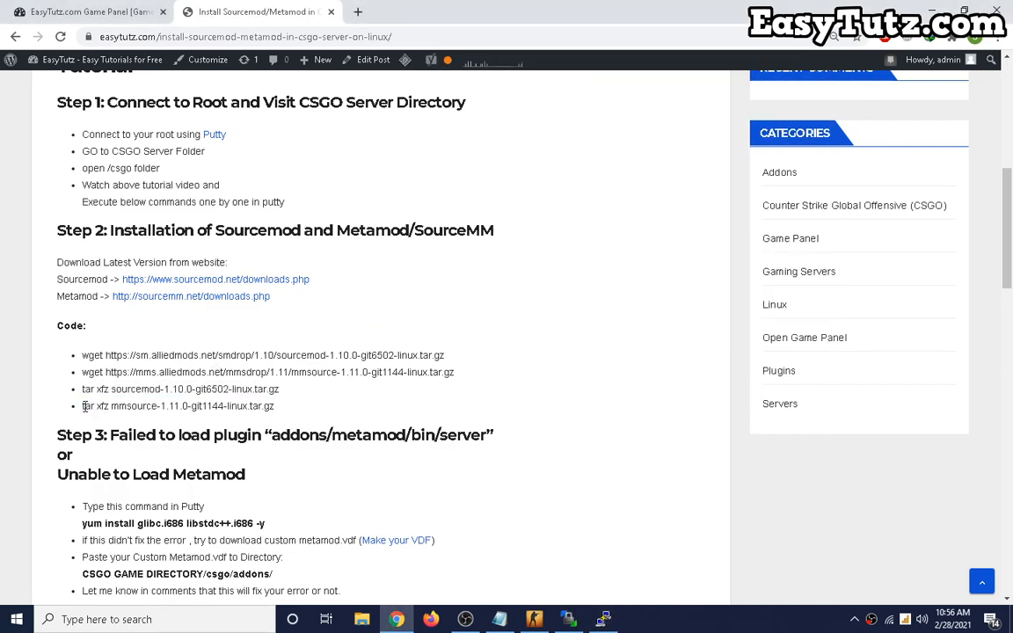
Step: Extract sourcemod-1.10.0-git6502 and mmsource-1.11.0-git1144 with tar xfz in the csgo folder
left_click(603, 620)
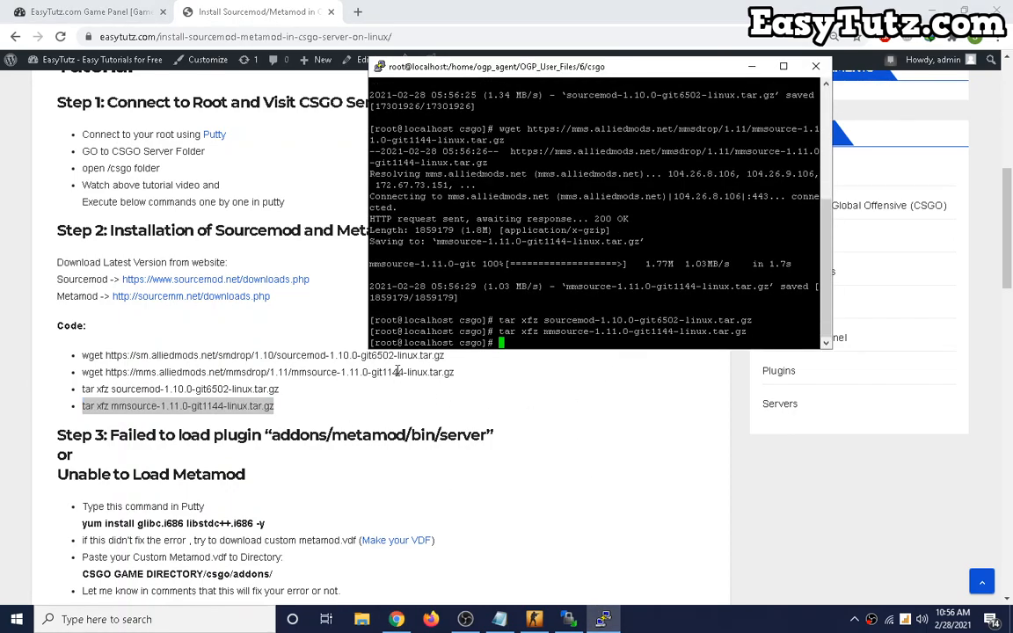
scroll("down", 3)
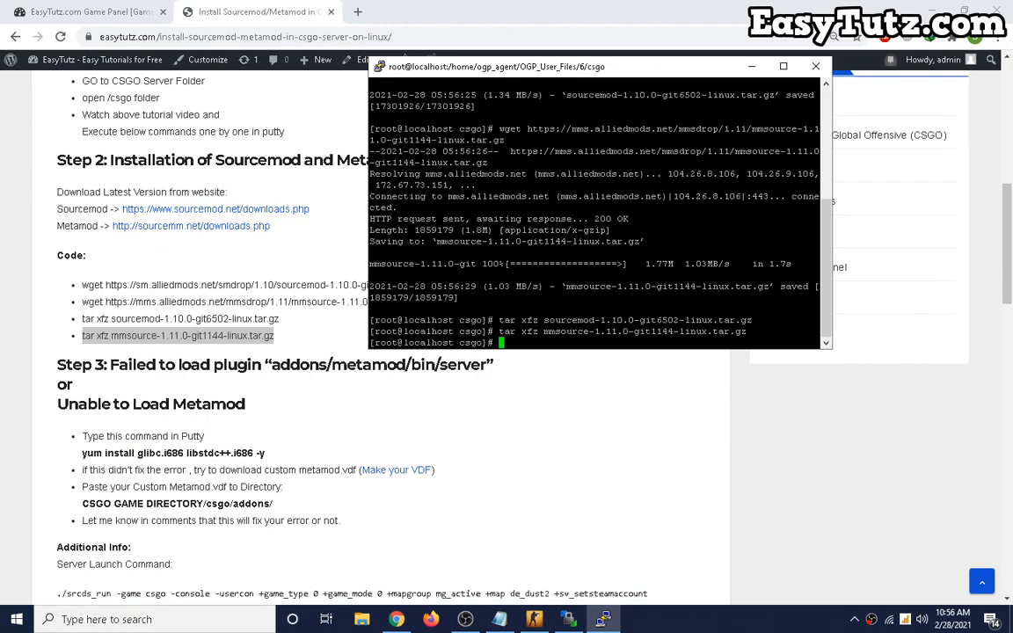
scroll("down", 3)
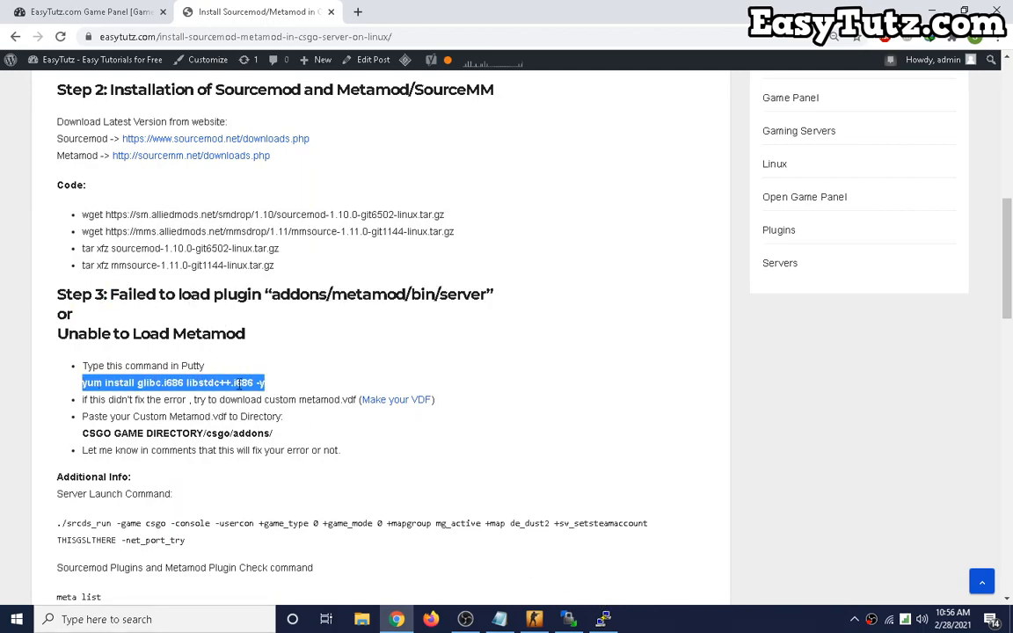
Step: From the csgo directory, run yum install glibc.i686 libstdc++.i686 -y until Complete!
left_click(604, 620)
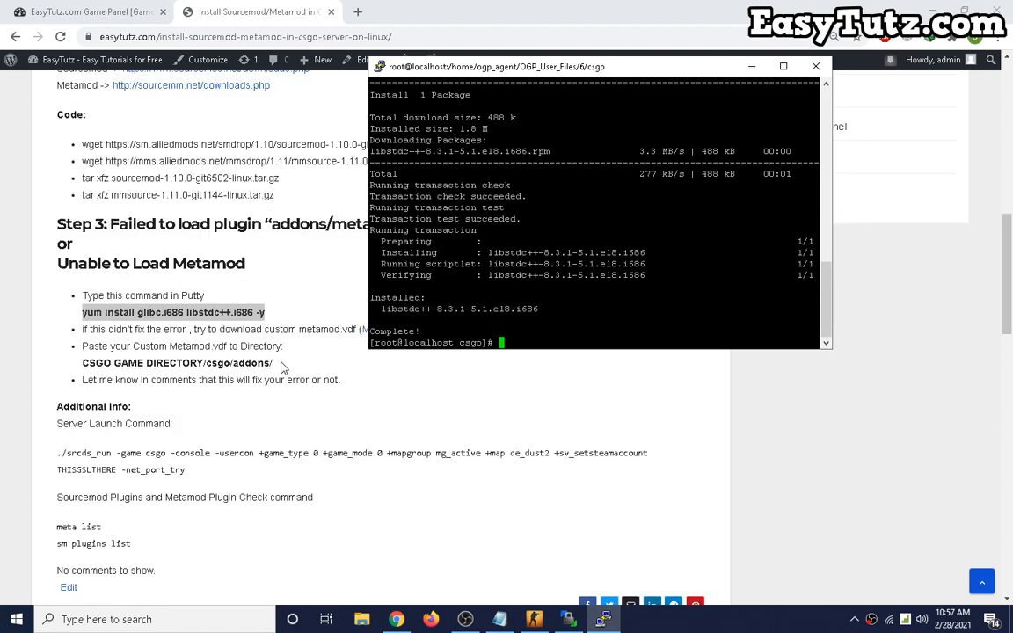
type("cd /home/ogp_agent/OGP_User_Files/6/csgo")
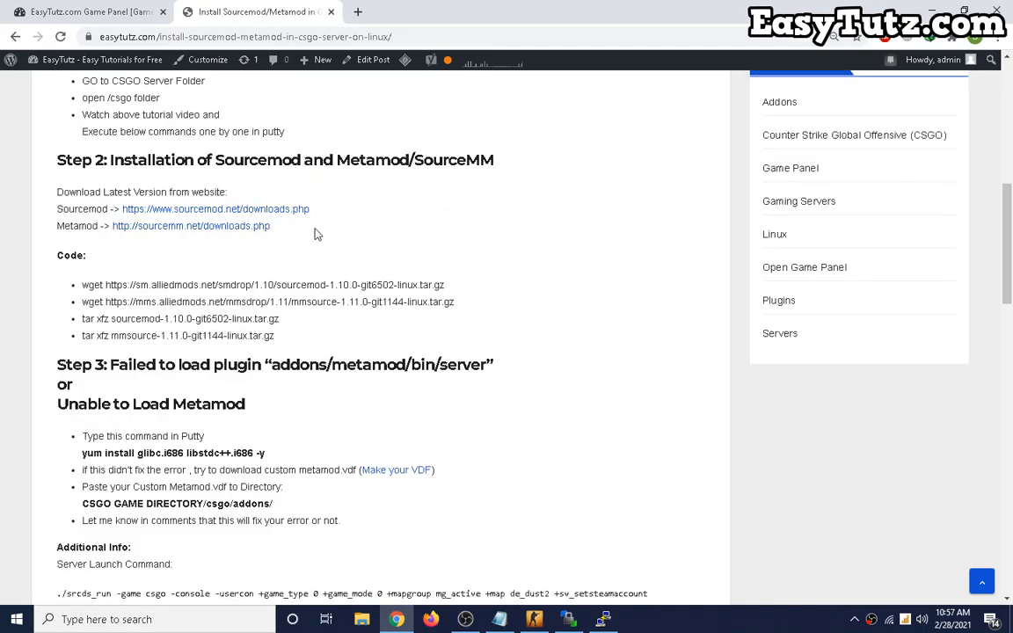
mouse_move(299, 255)
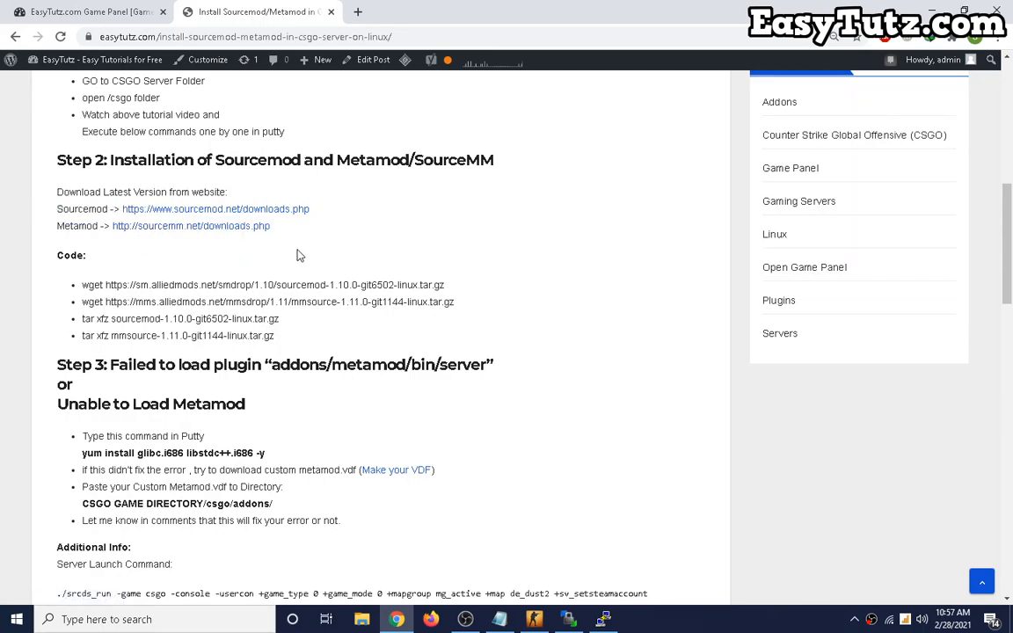
Step: Visit the Metamod:Source downloads page and its Make your VDF page, then confirm meta list shows three plugins
left_click(190, 225)
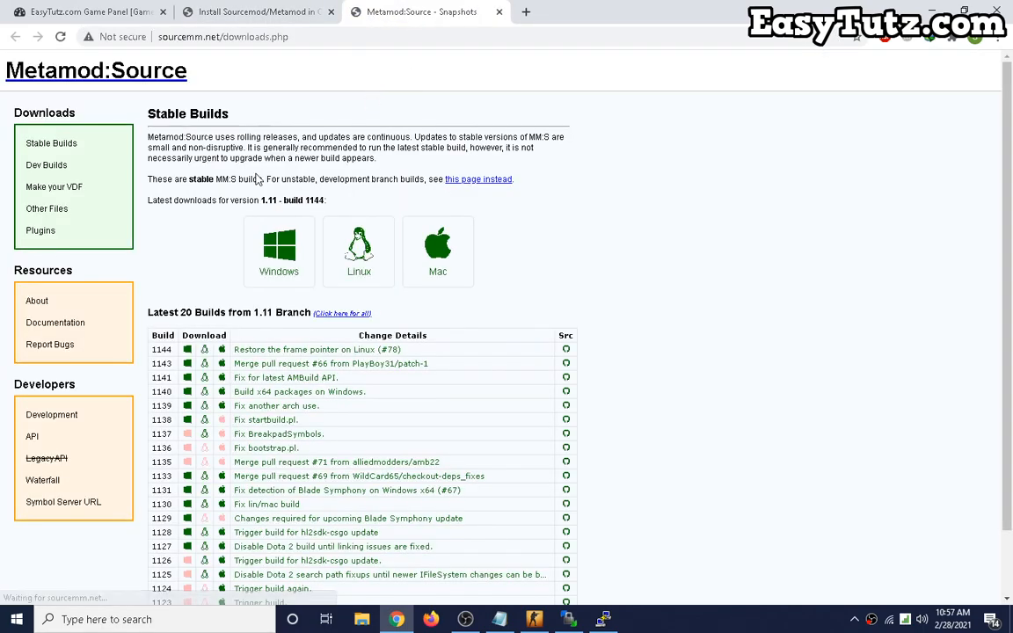
scroll("down", 3)
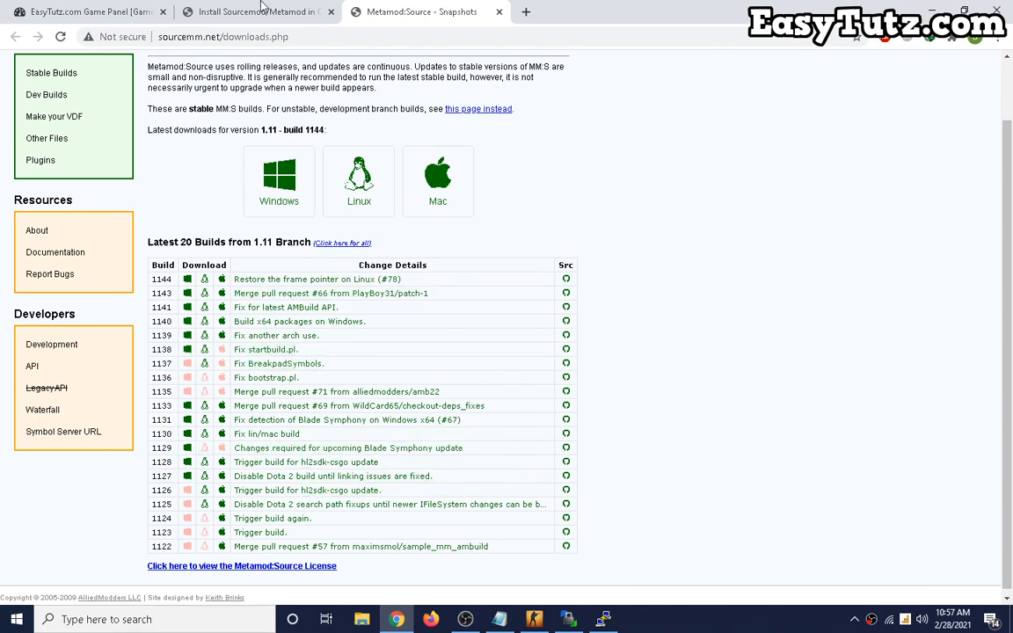
mouse_move(46, 137)
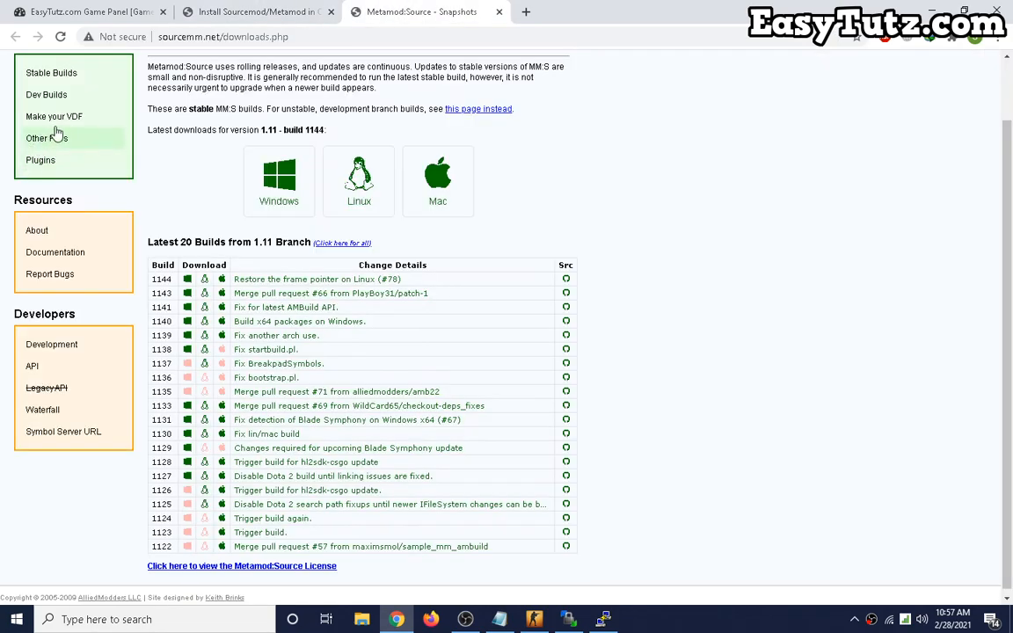
left_click(255, 10)
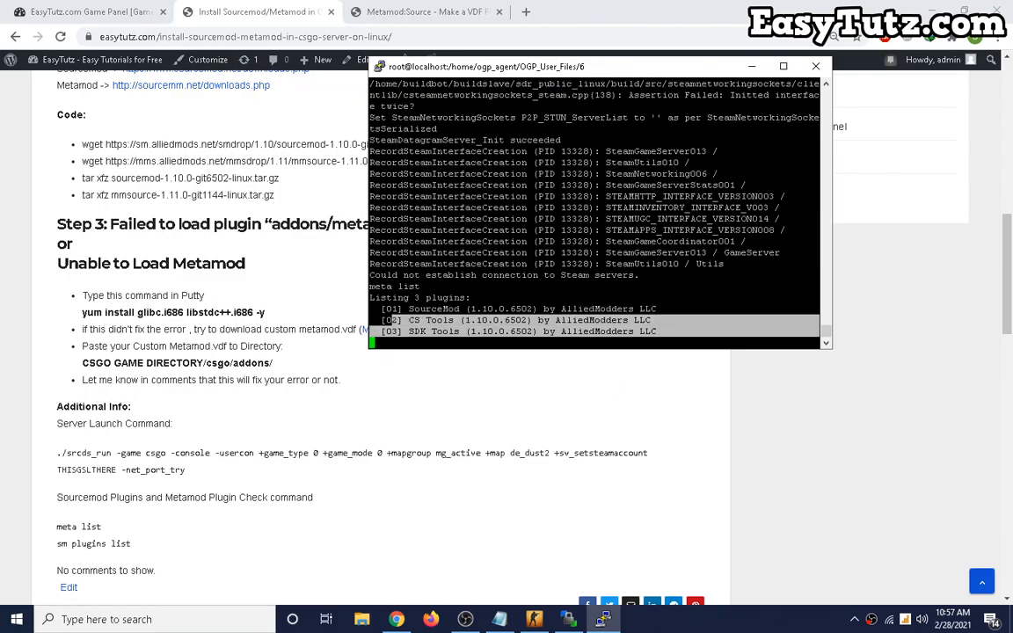
Step: Run sm plugins list and see Admin Menu, Basic Commands, Anti-Flood and the rest loaded
type("sm plugins list")
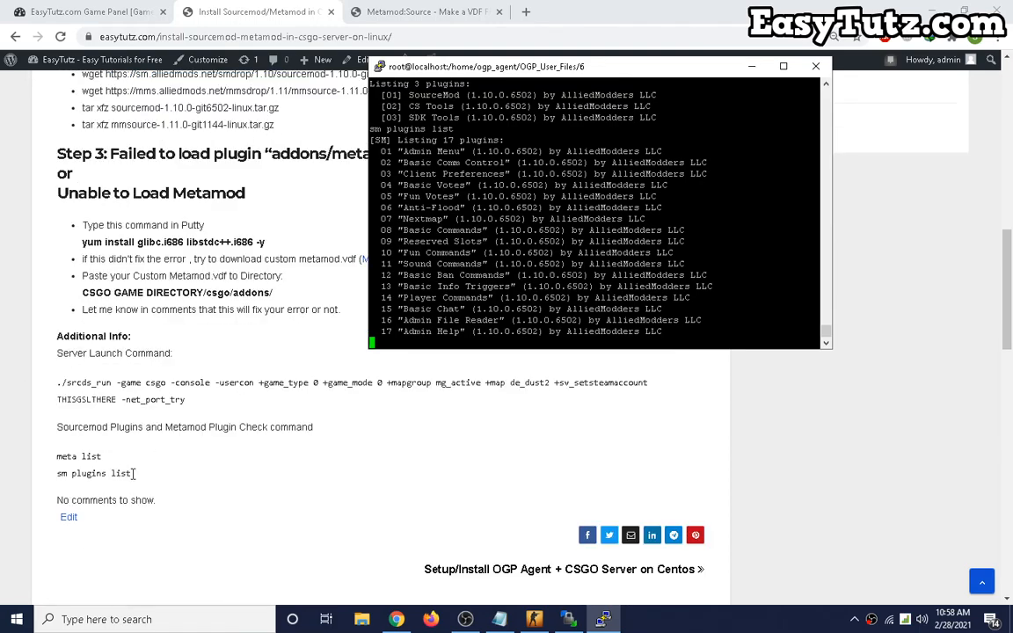
left_click_drag(56, 458, 130, 478)
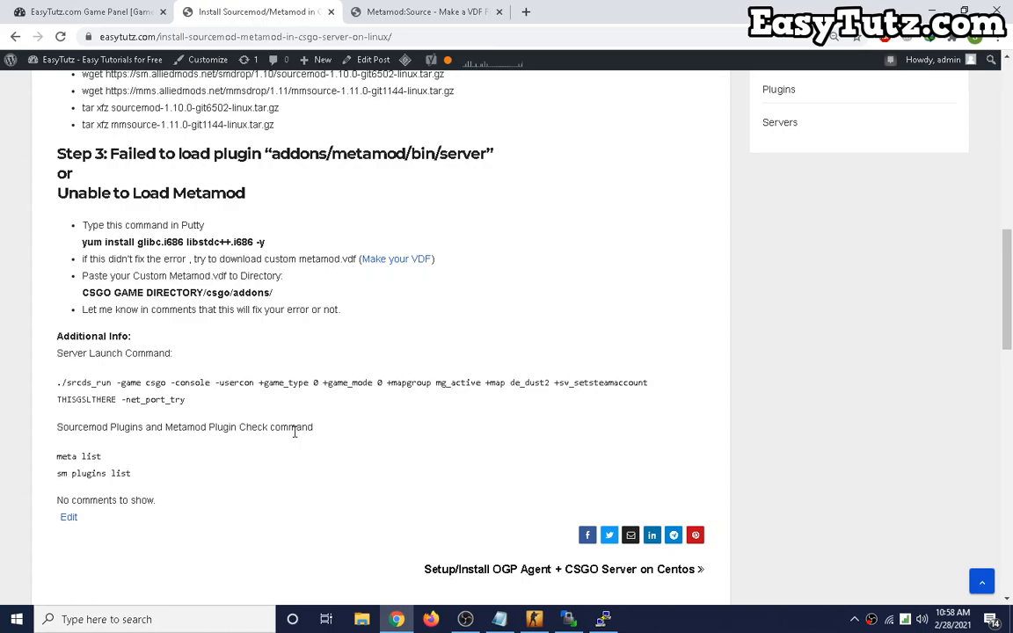
mouse_move(333, 359)
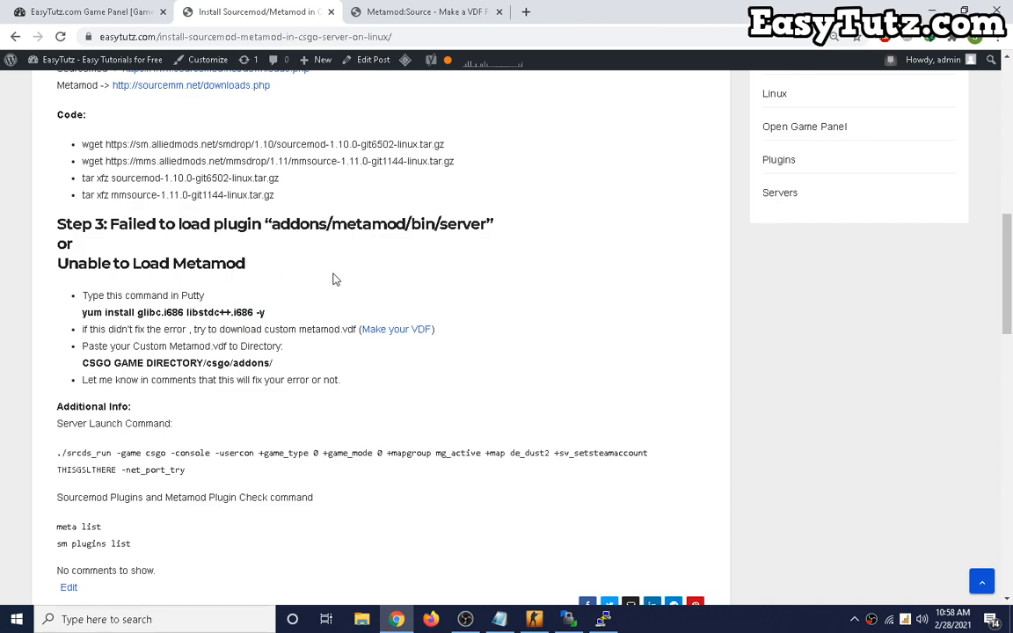
scroll("up", 3)
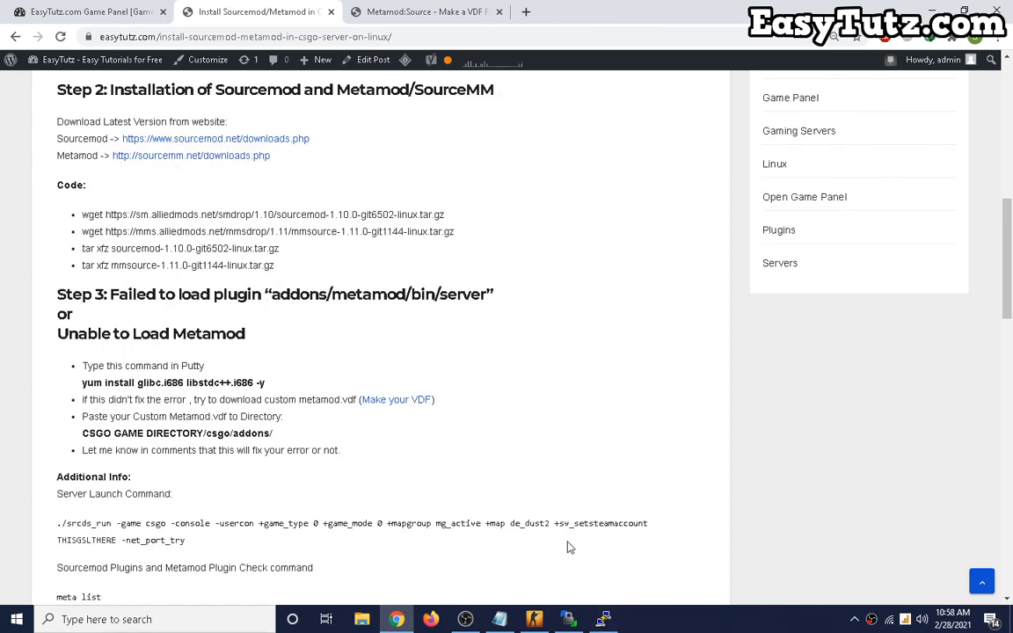